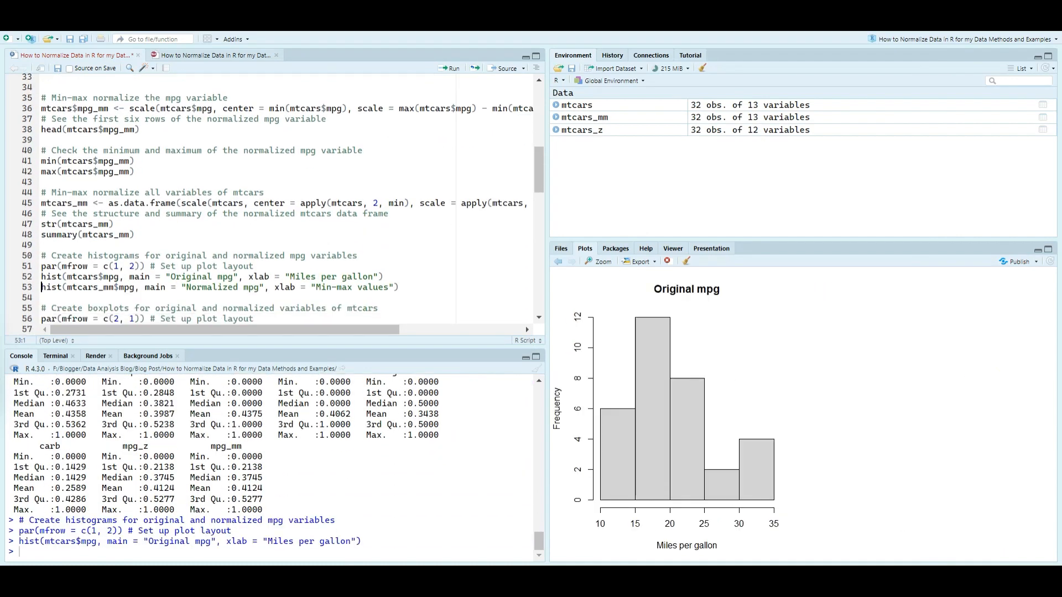
Clear the environment, console and plots, and return the mtcars script to its top.
left_click(450, 67)
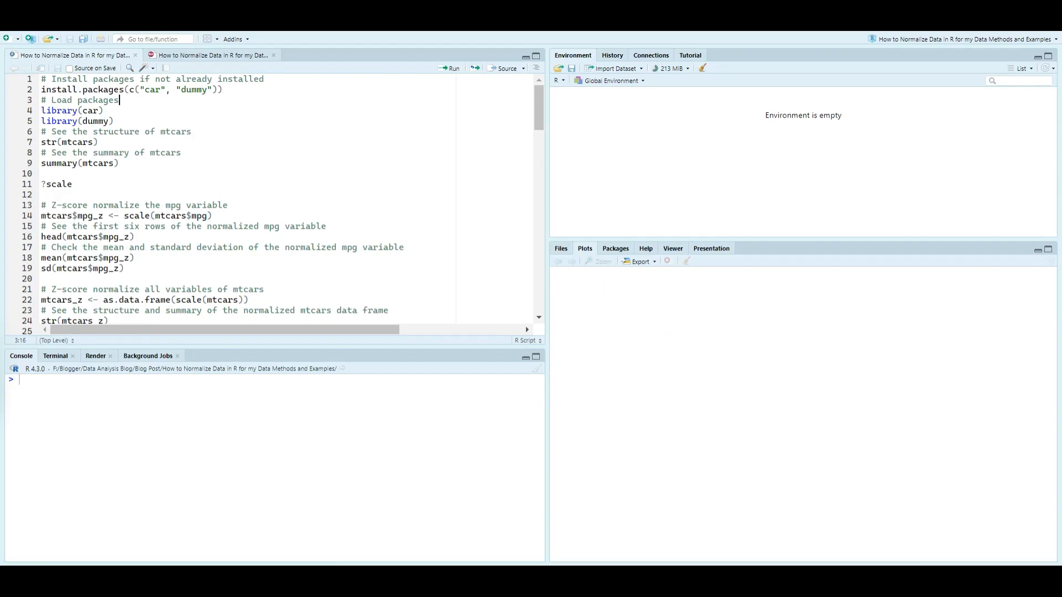
Run library(car), library(dummy) and summary(mtcars), then delete the ?scale line.
left_click(103, 111)
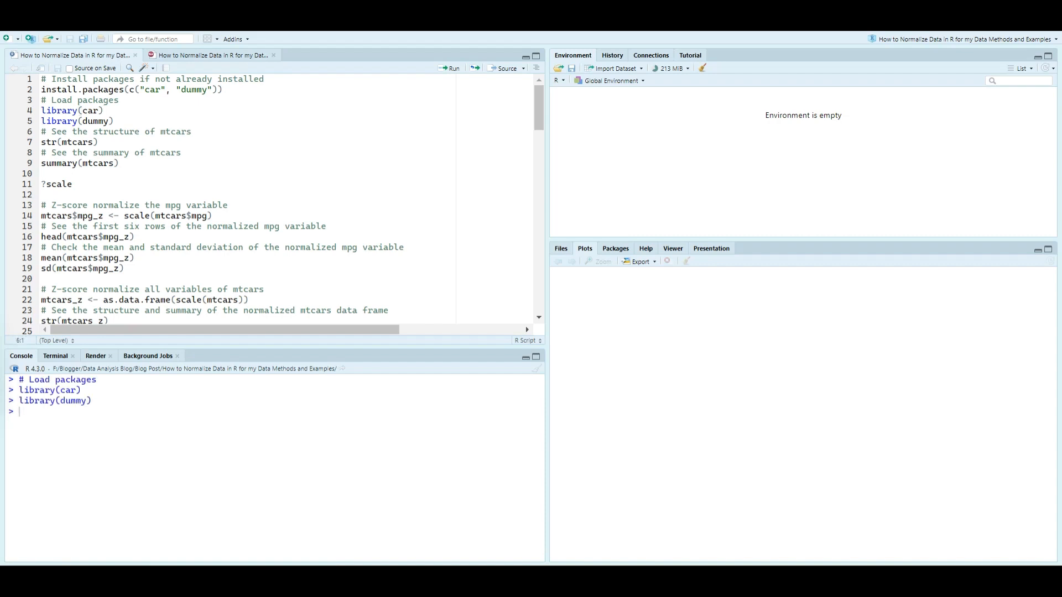
left_click(453, 67)
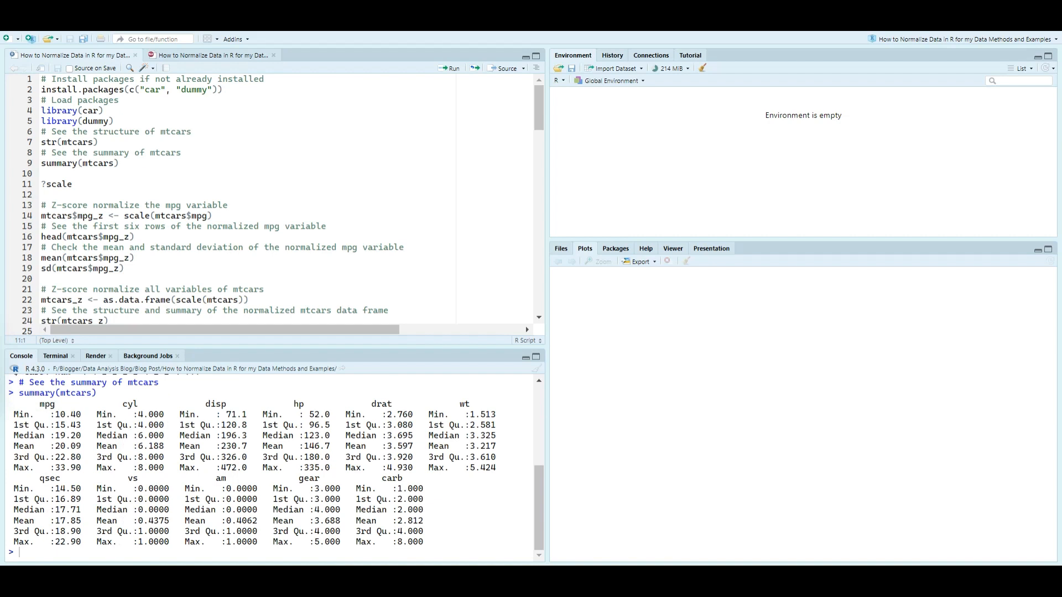
left_click(61, 183)
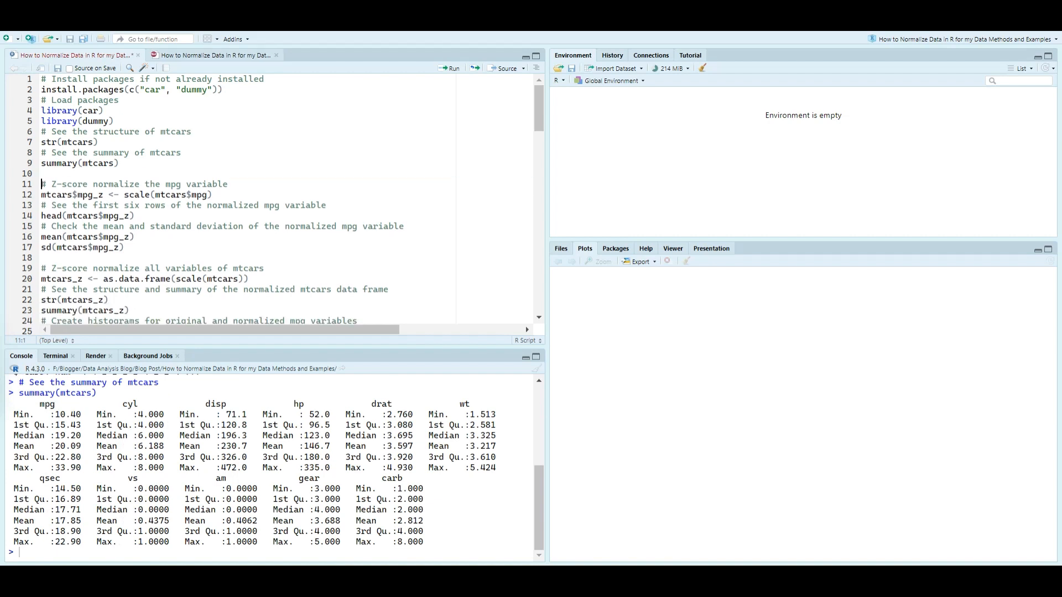
Z-score mpg with scale() and check its first rows, mean and standard deviation.
left_click(450, 68)
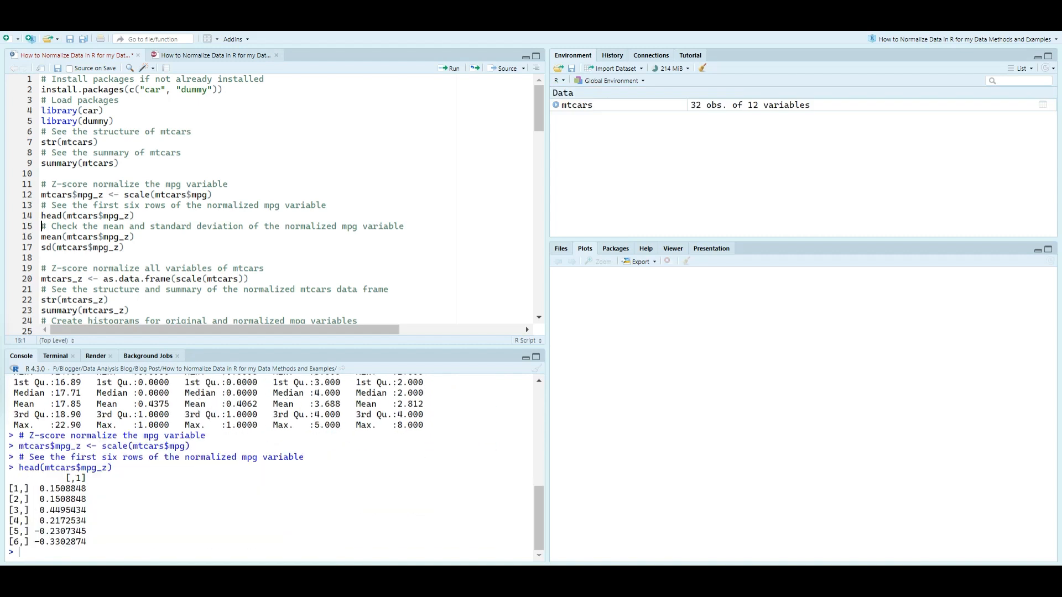
left_click(43, 237)
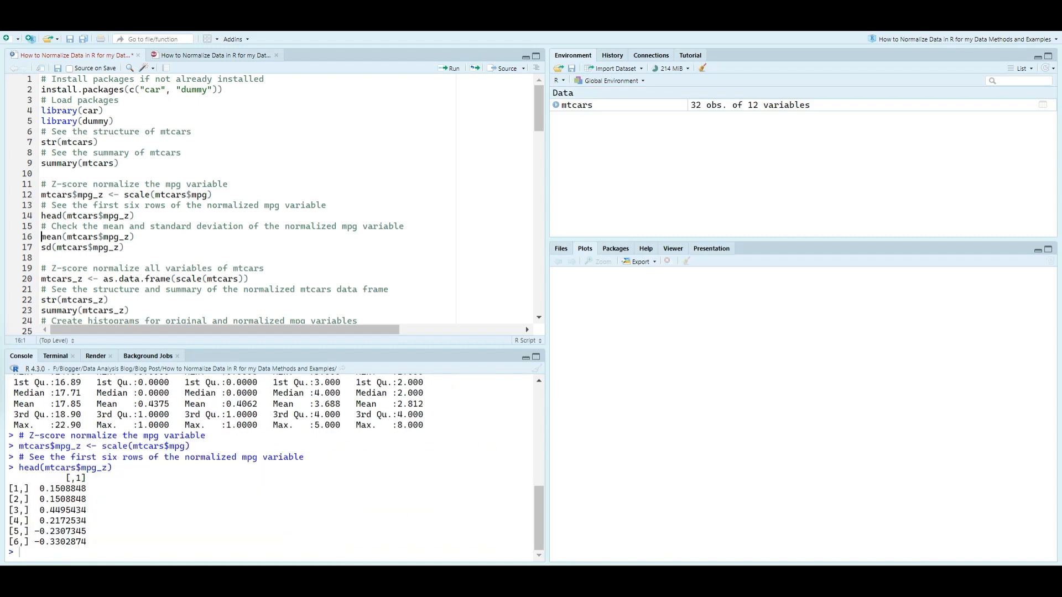
left_click(452, 68)
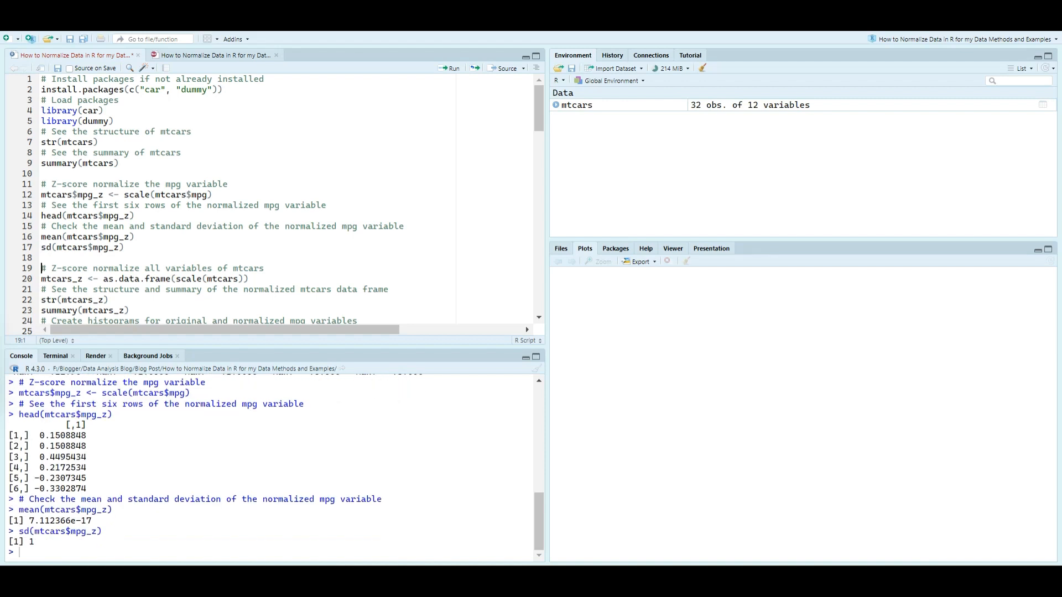
Create mtcars_z with every variable z-scored and show its structure and summary.
left_click(42, 278)
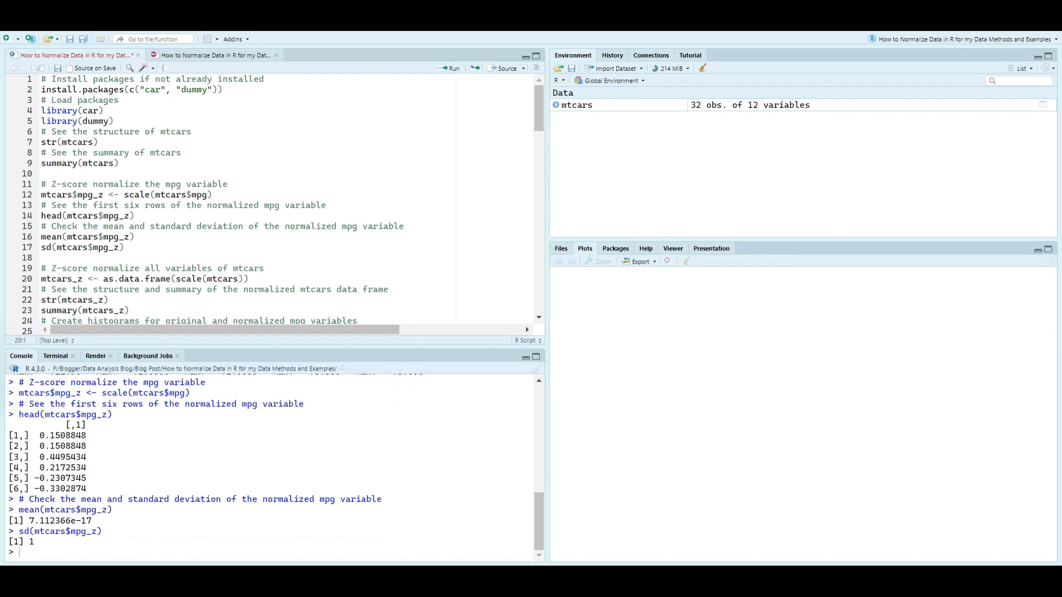
left_click(451, 69)
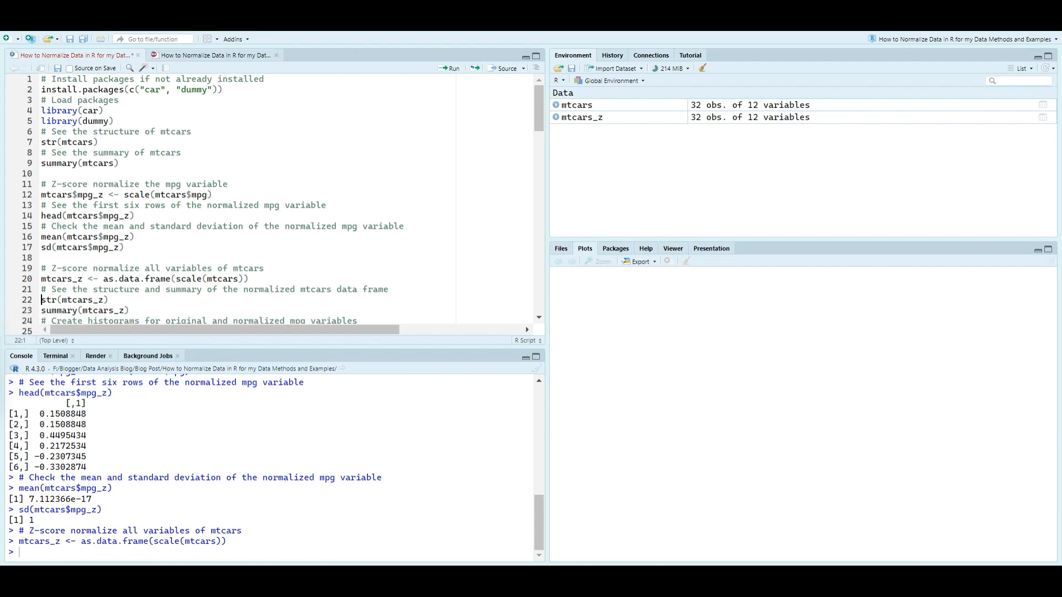
left_click(450, 68)
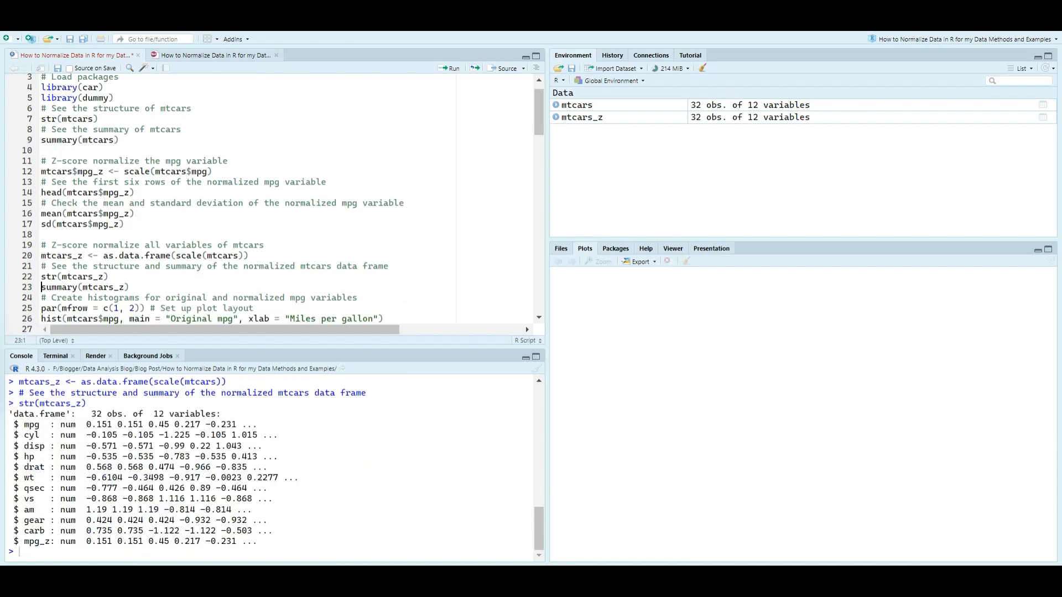
left_click(450, 68)
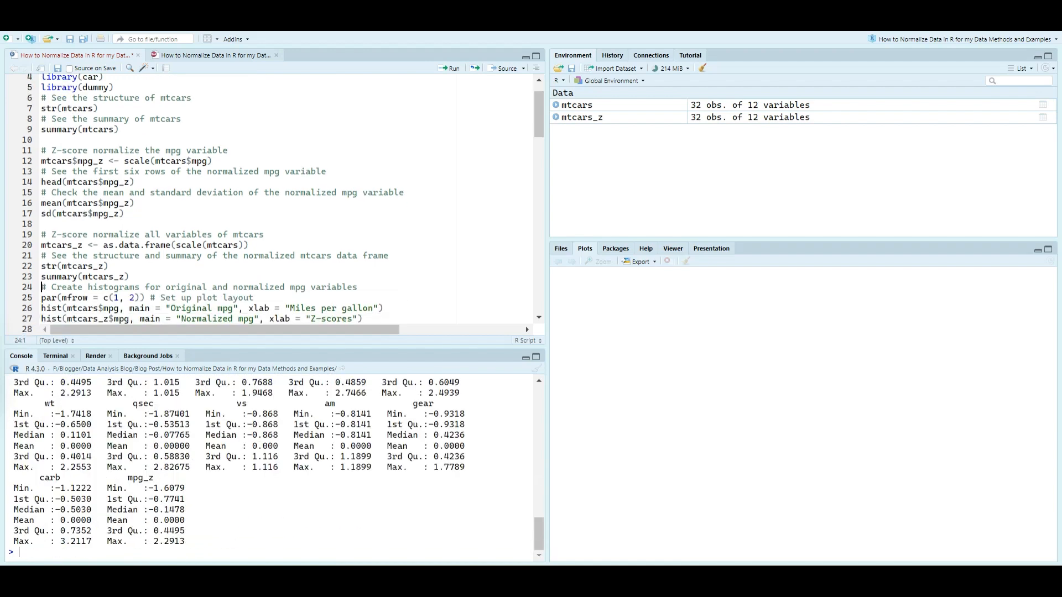
left_click(43, 297)
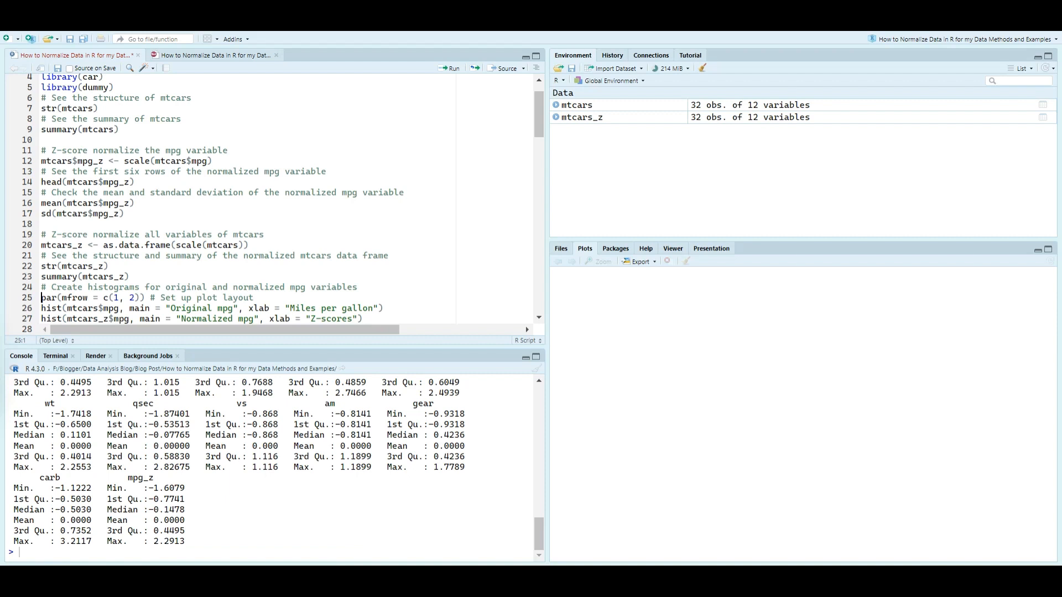
Plot original and z-scored mpg histograms side by side, enlarge them, then draw the original mtcars boxplot.
left_click(451, 67)
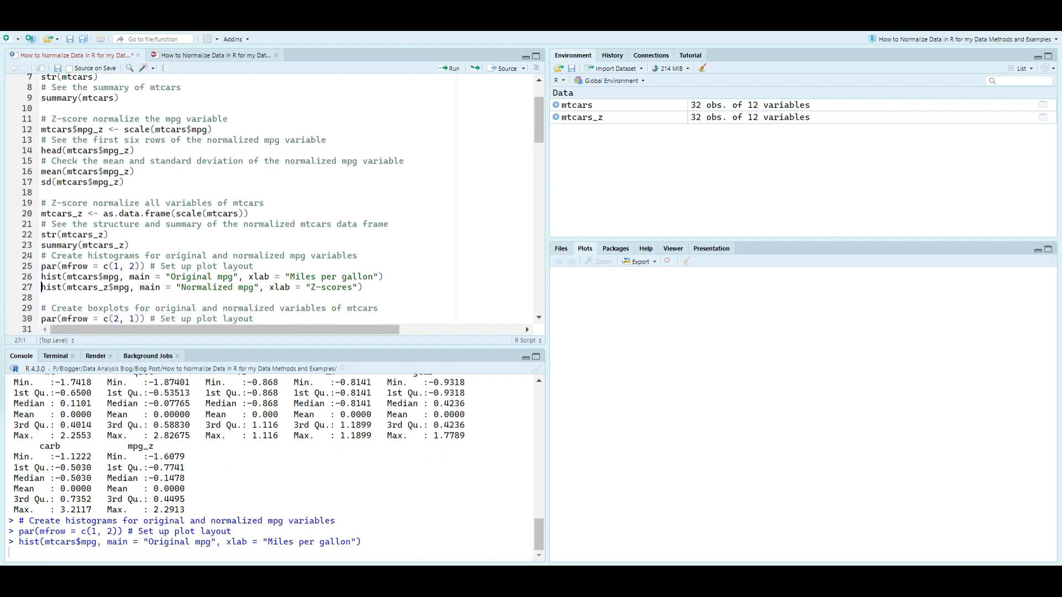
left_click(452, 67)
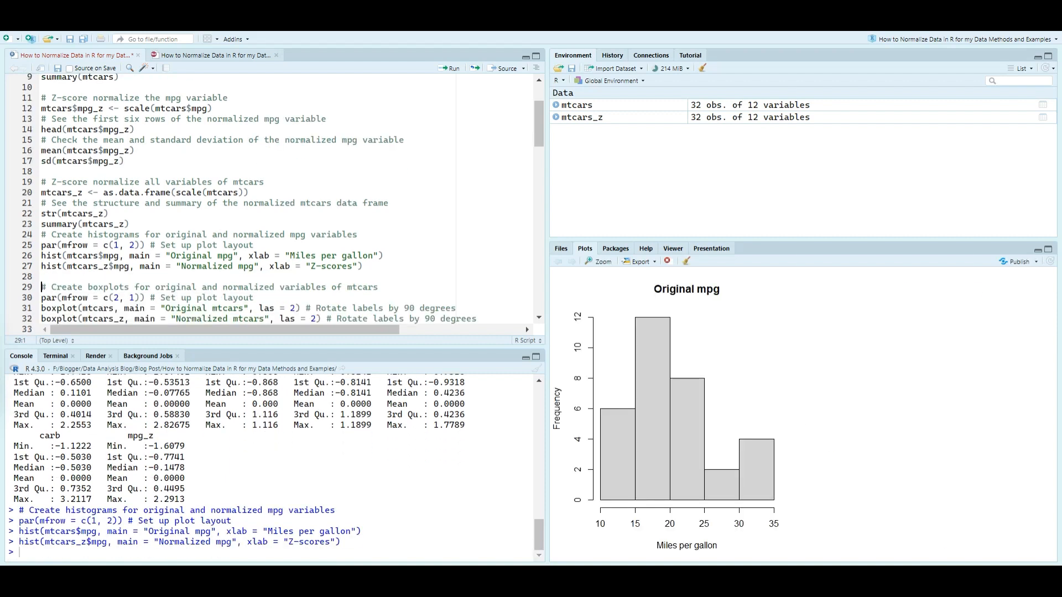
left_click(450, 67)
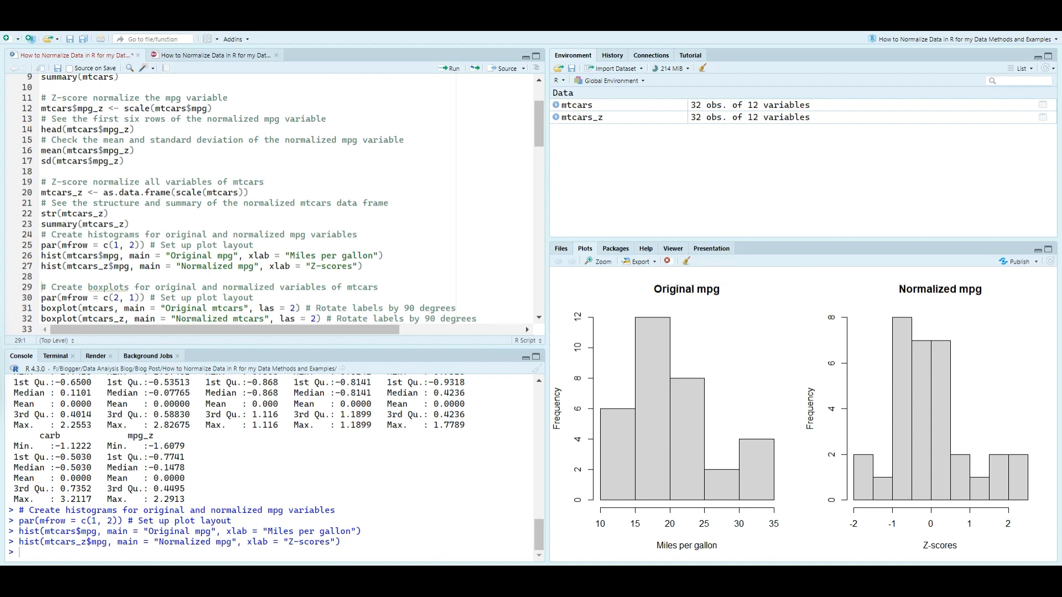
left_click(598, 261)
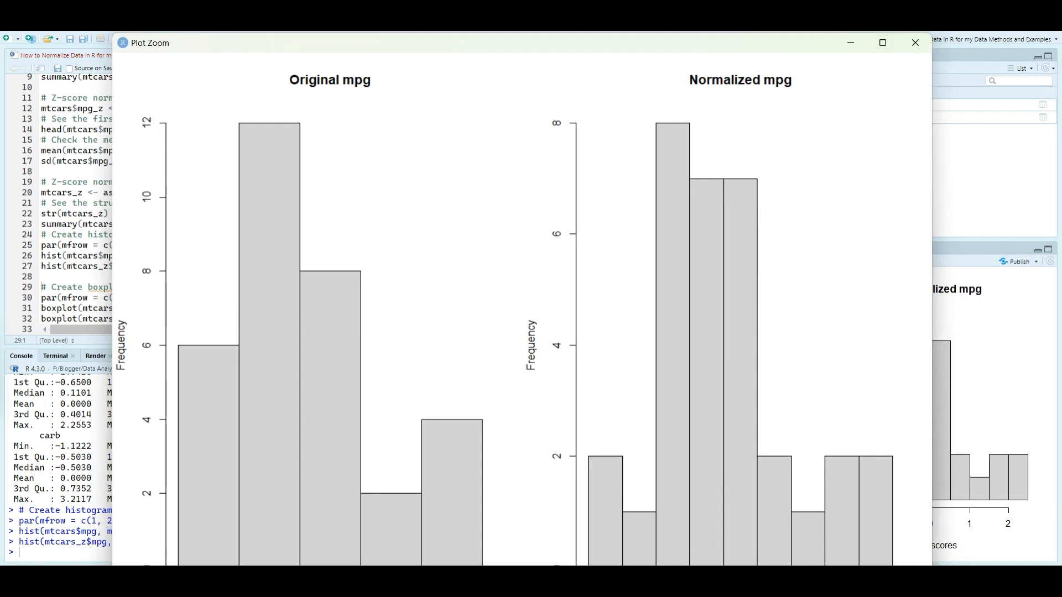
left_click(913, 43)
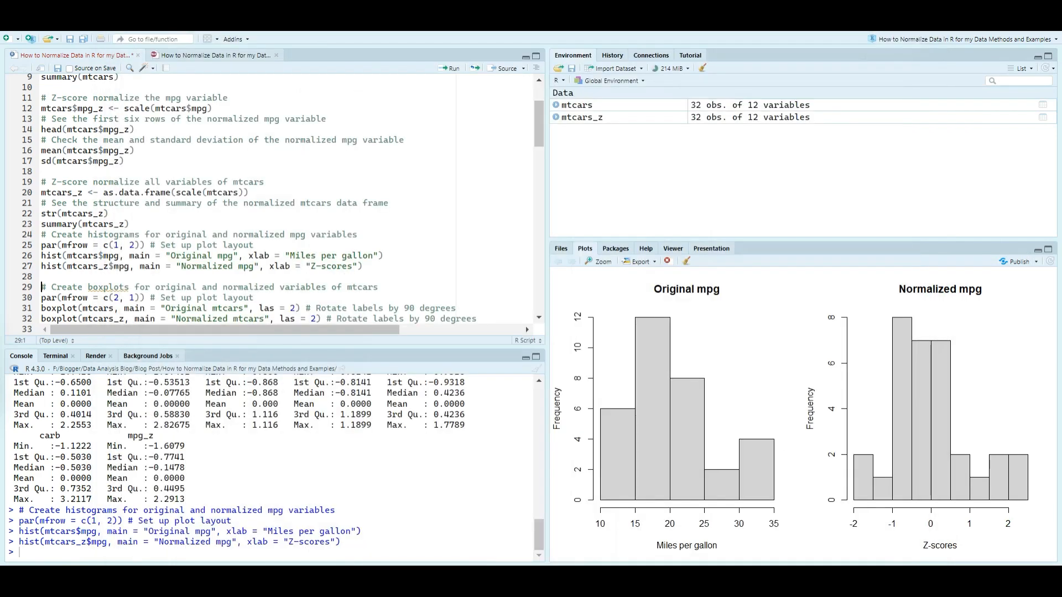
left_click(450, 68)
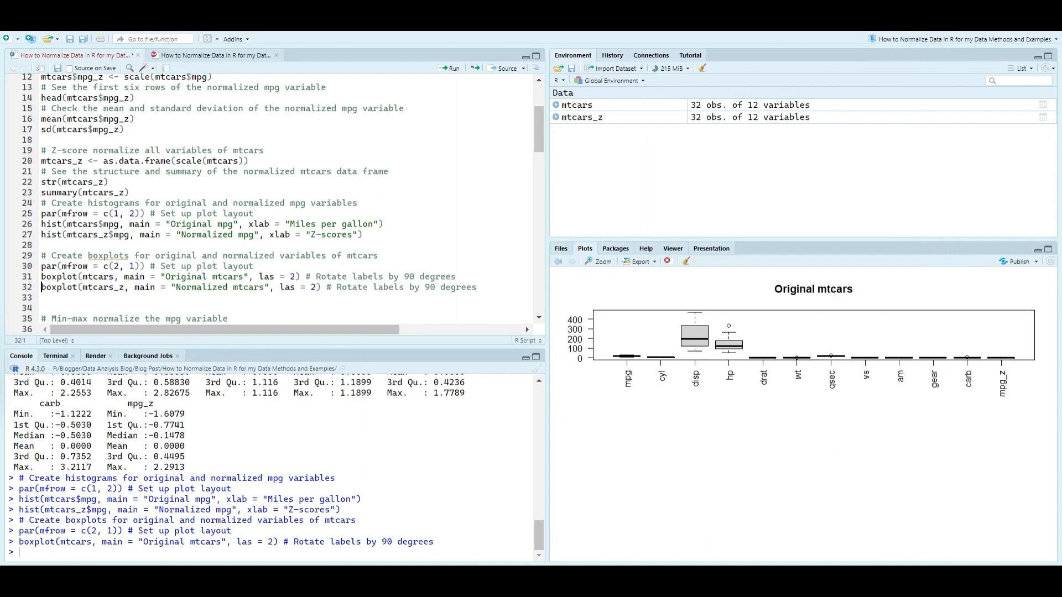
Draw the z-scored mtcars boxplot, then min-max scale mpg into mpg_mm with minimum 0, maximum 1.
left_click(449, 68)
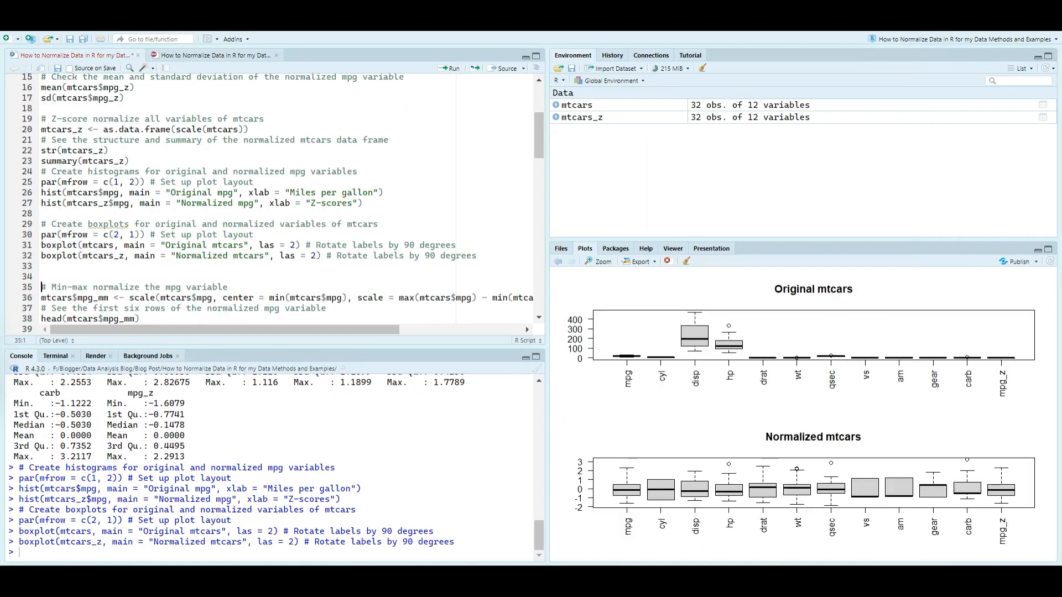
left_click(449, 68)
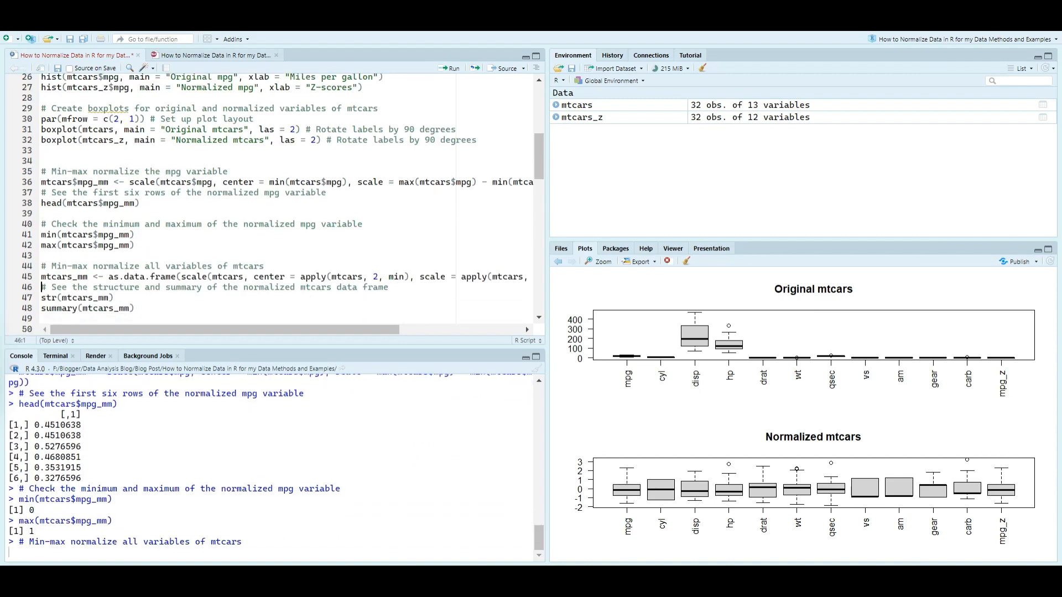
Create and summarize min-max scaled mtcars_mm, plot its comparisons, and range-normalize mpg into mpg_rn.
left_click(451, 69)
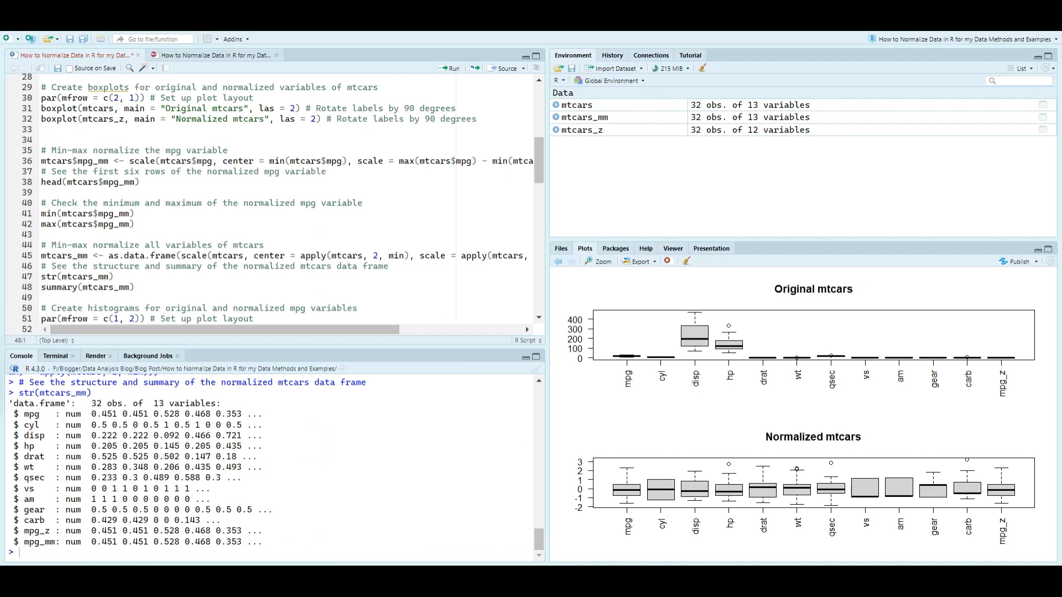
left_click(450, 68)
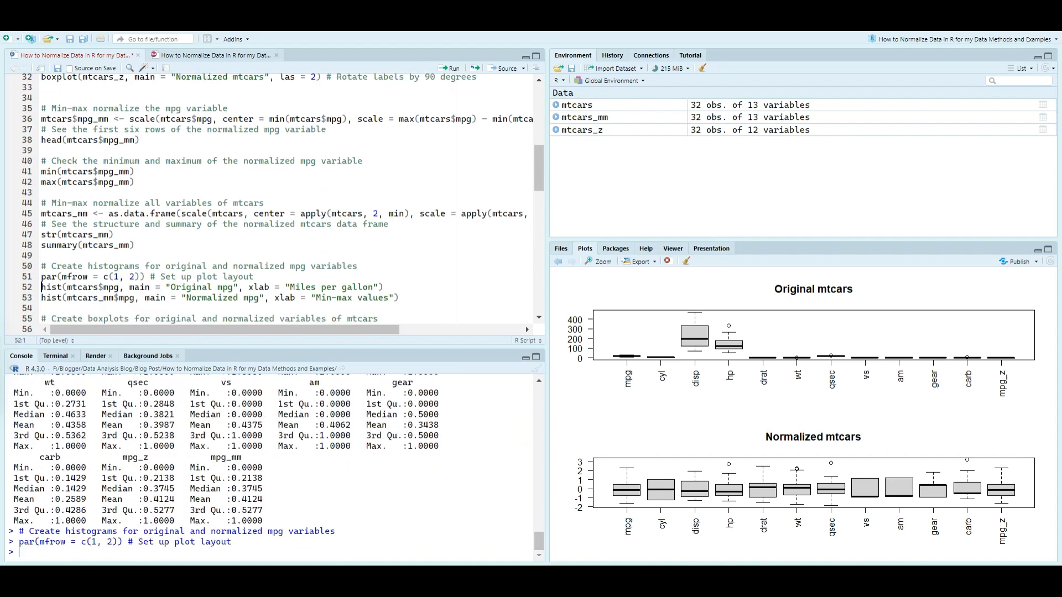
left_click(449, 68)
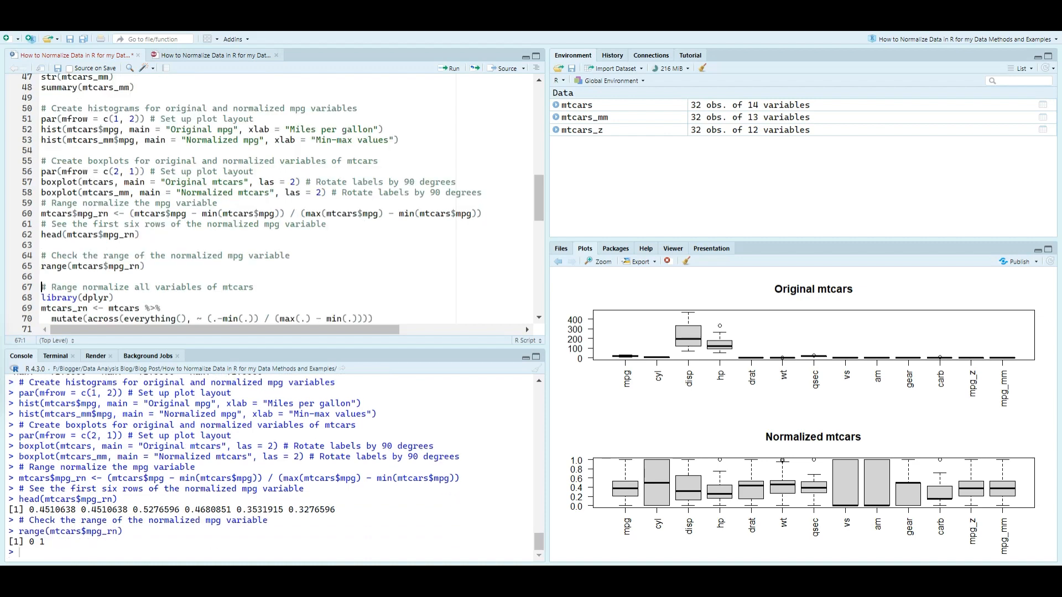
Build mtcars_rn with dplyr mutate, summarize it, and plot mpg histograms and original-versus-normalized boxplots.
left_click(450, 68)
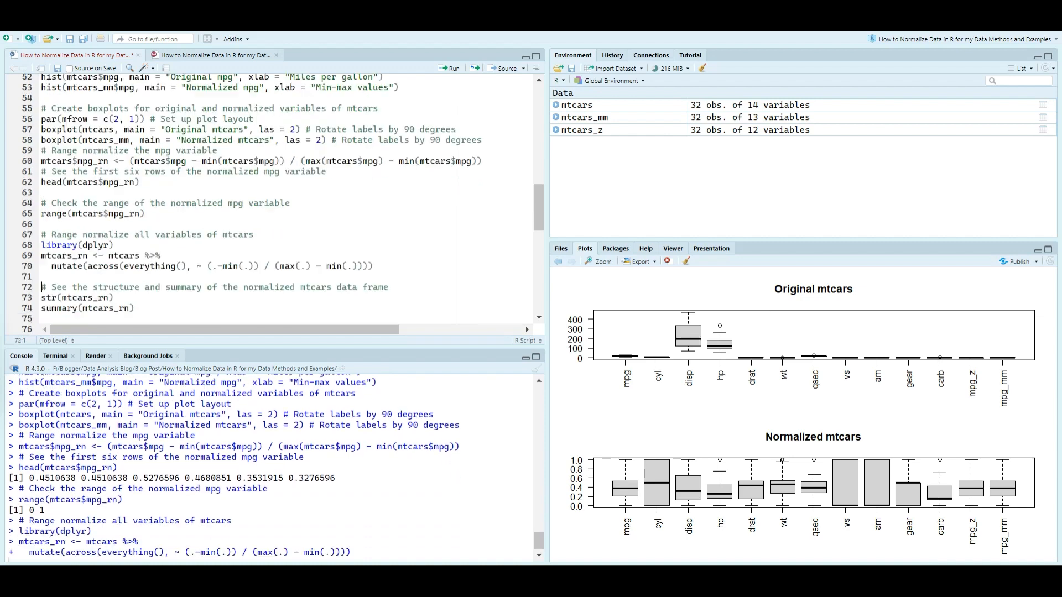
left_click(451, 67)
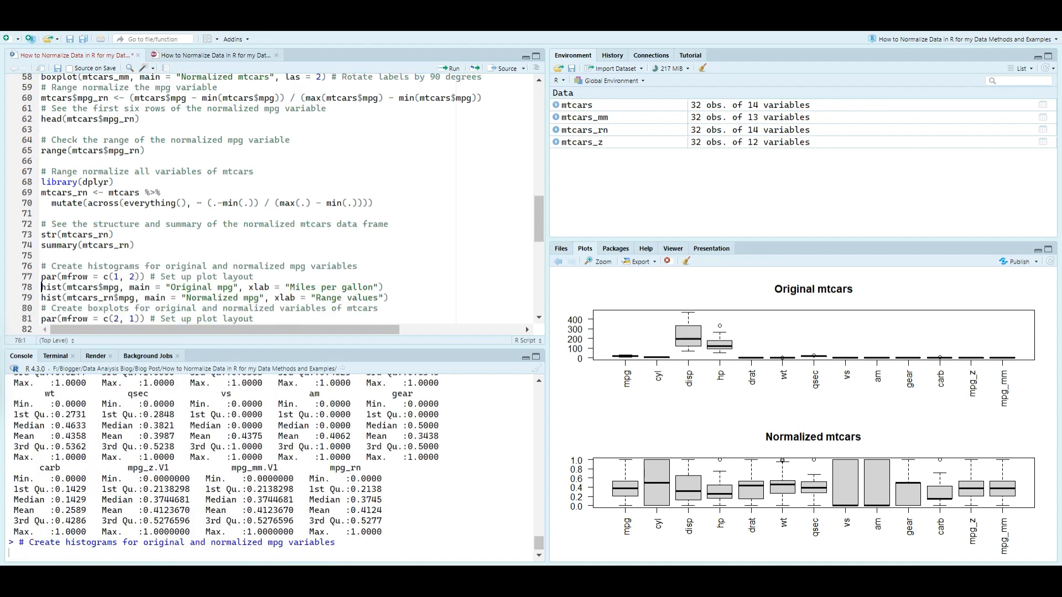
left_click(449, 68)
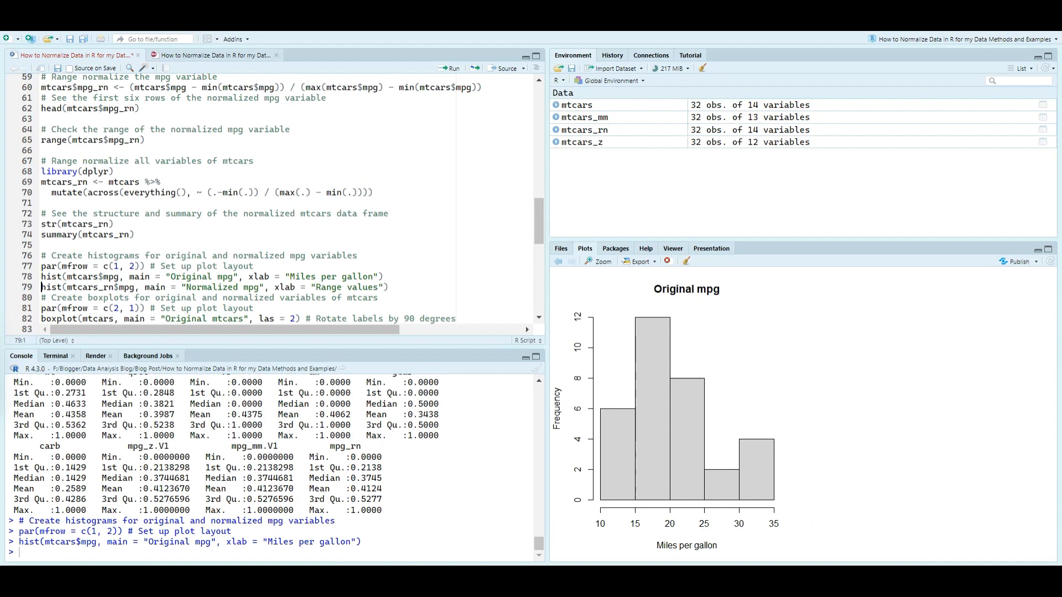
left_click(449, 67)
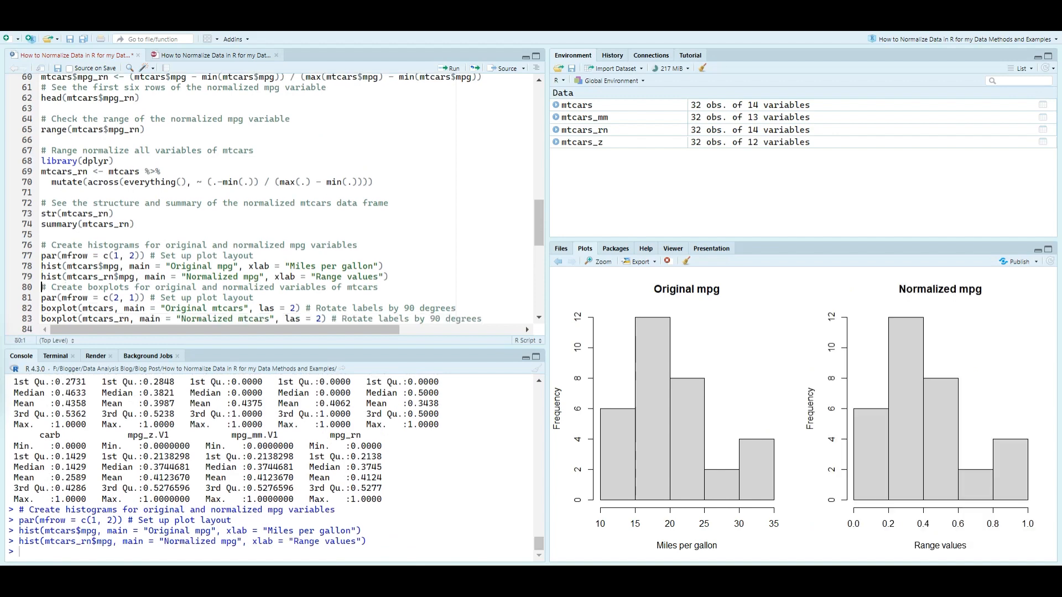
left_click(448, 68)
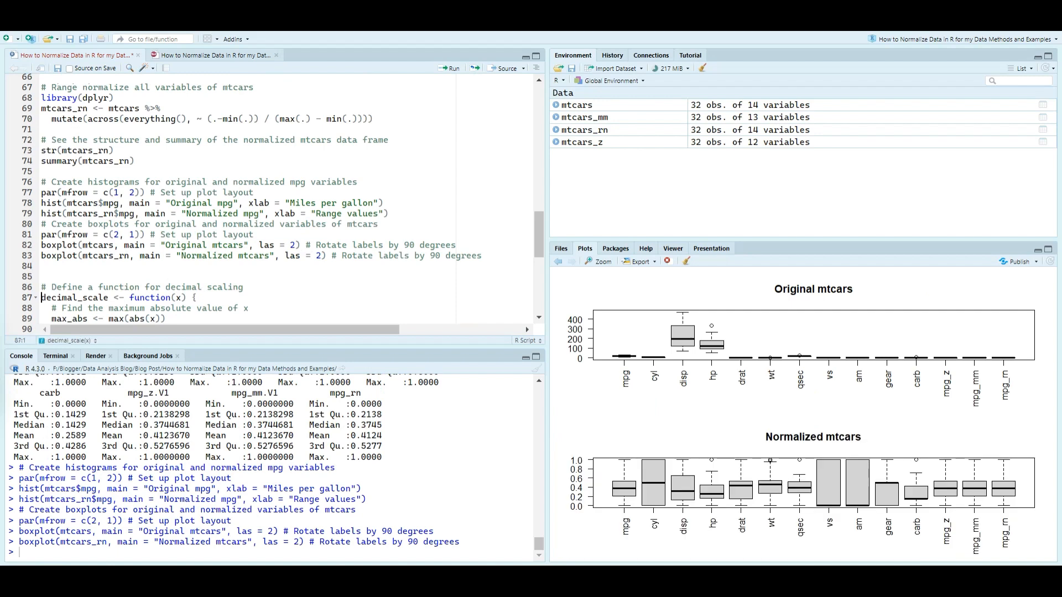
Define decimal_scale, decimal-scale mpg and all variables into mtcars_ds, and plot original mpg.
left_click(449, 67)
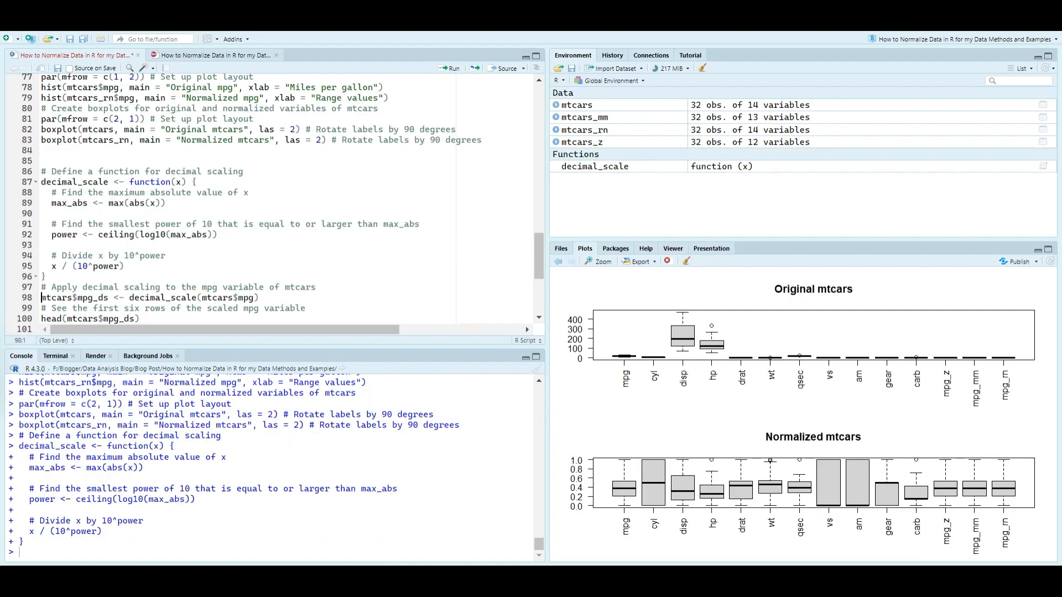
left_click(450, 67)
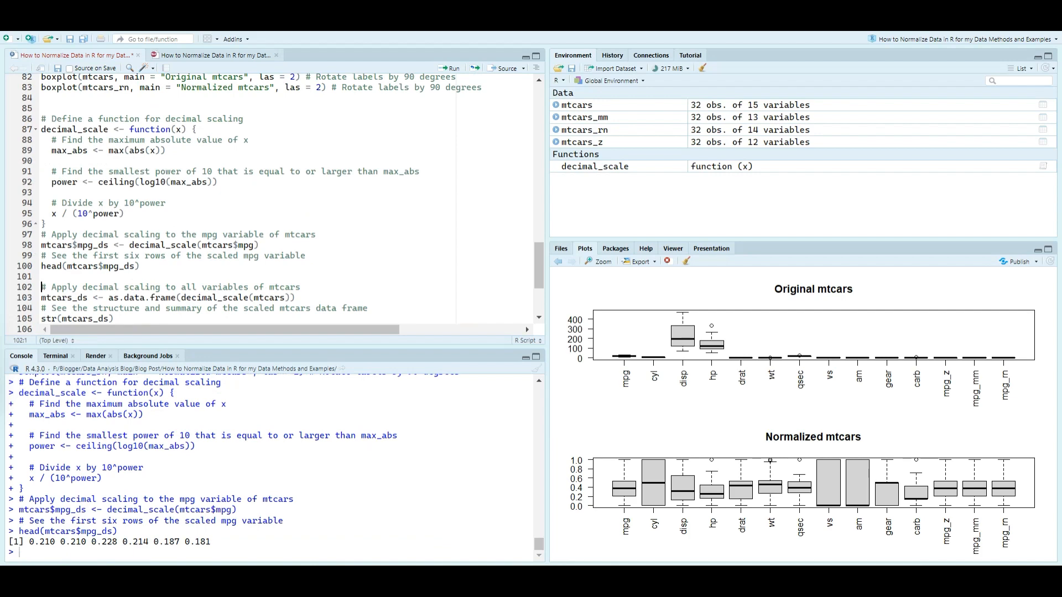
left_click(448, 68)
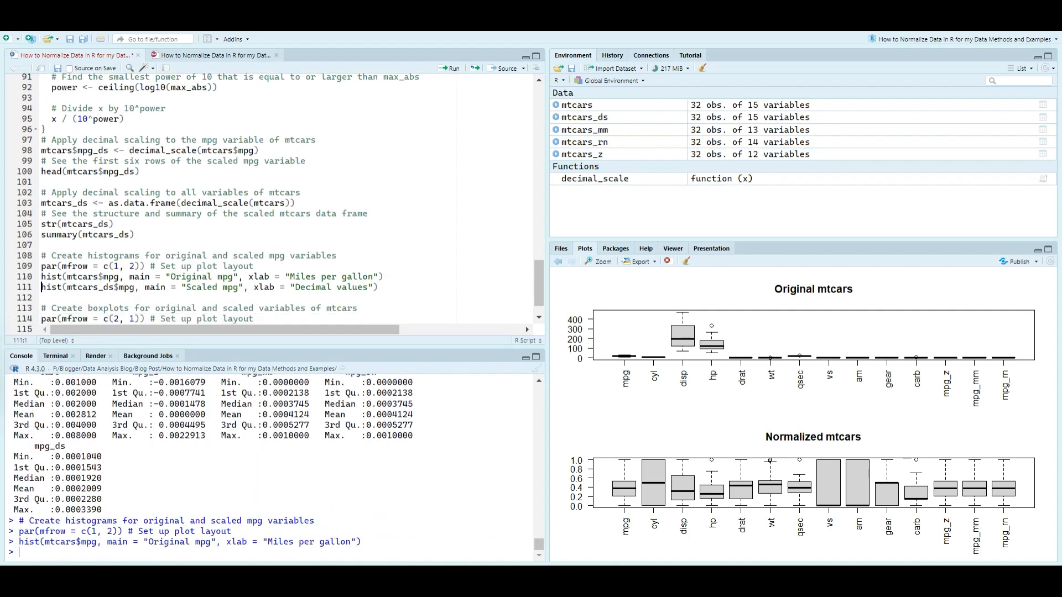
Plot the Scaled mpg histogram and boxplots of original and decimal-scaled mtcars.
left_click(449, 68)
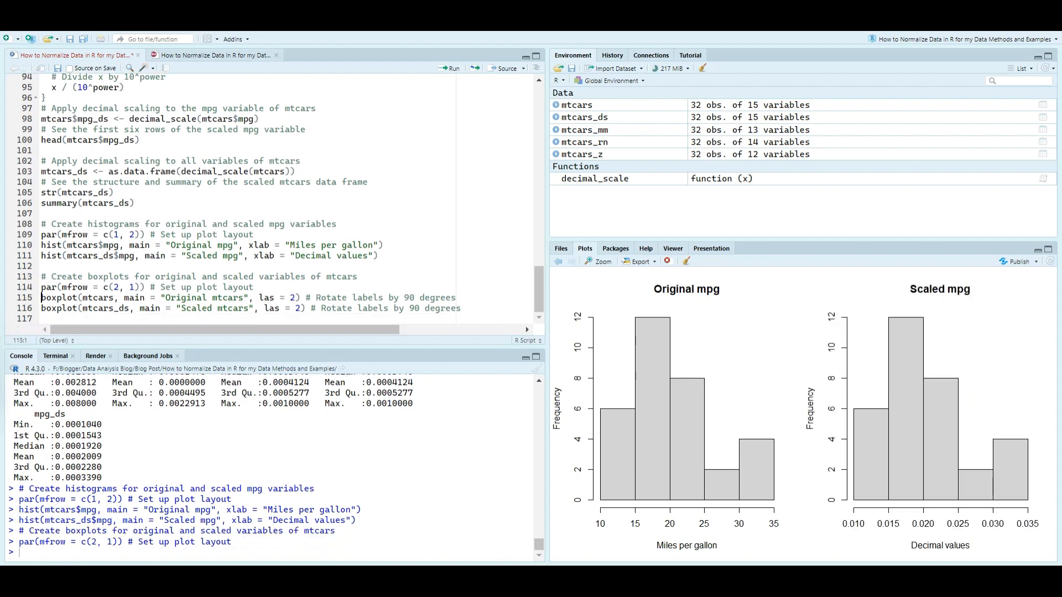
left_click(450, 67)
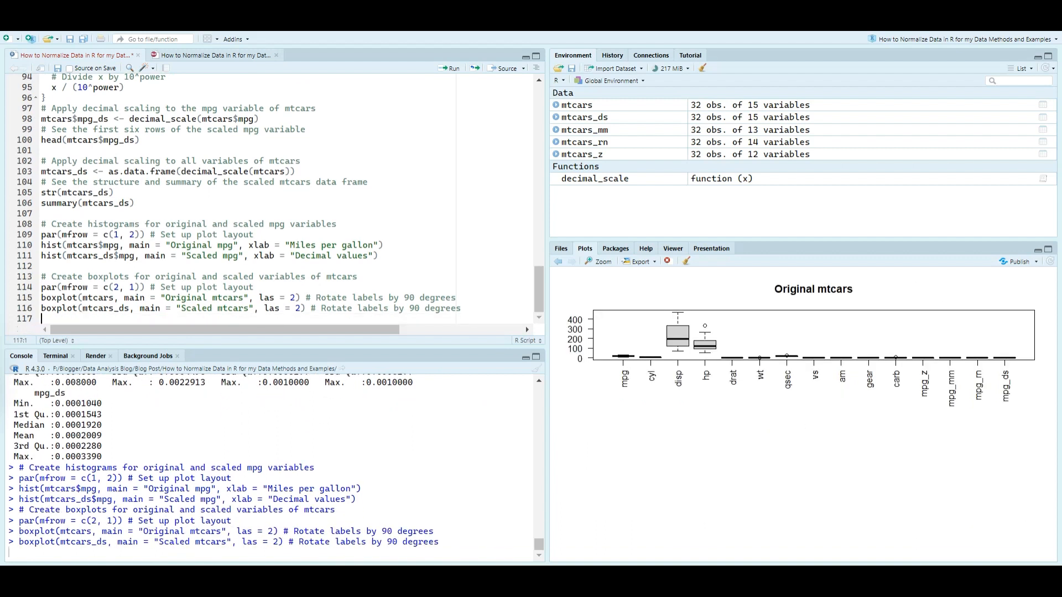
left_click(450, 67)
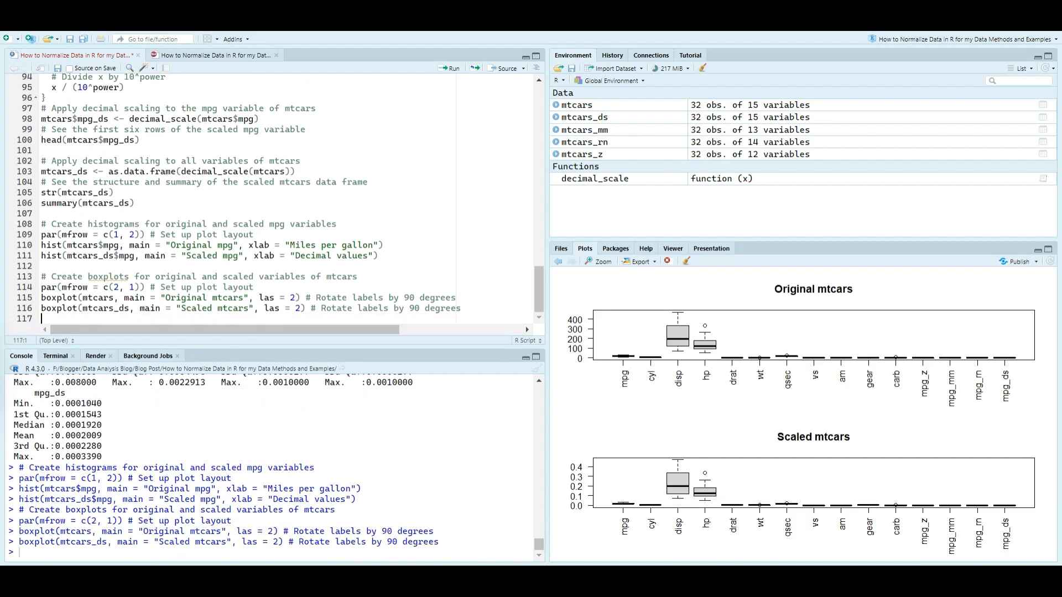